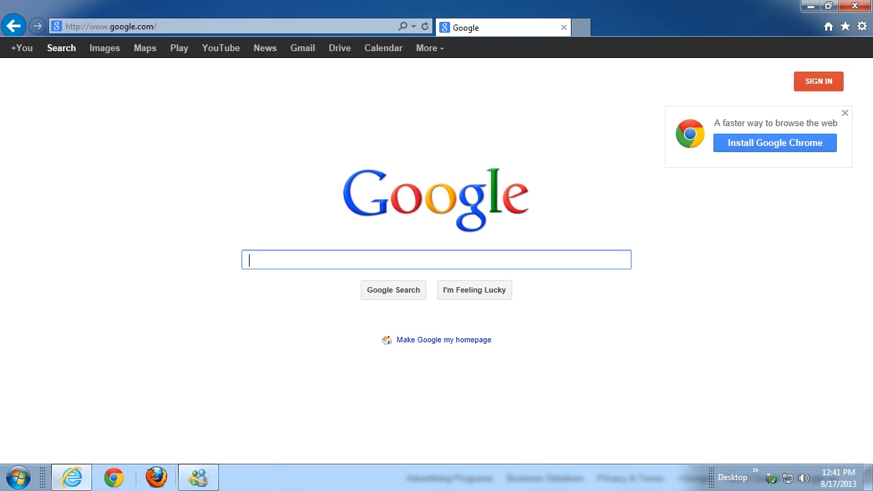
pyautogui.moveTo(583, 91)
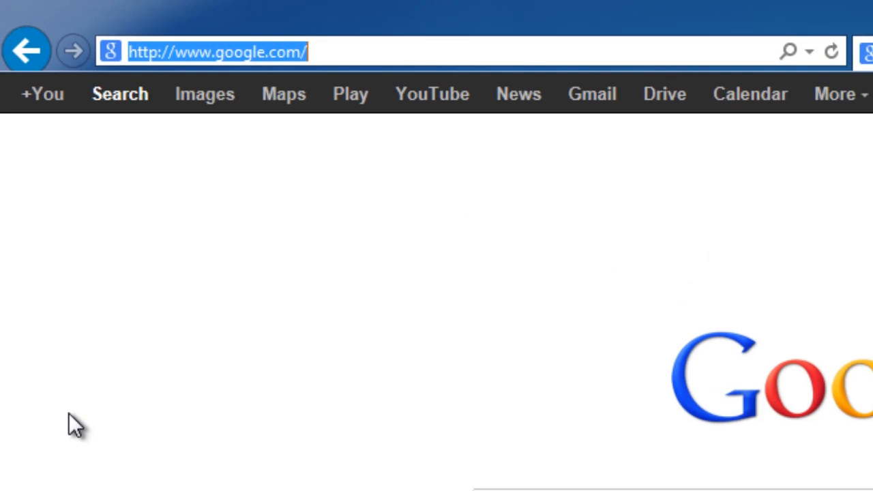
pyautogui.write('www.')
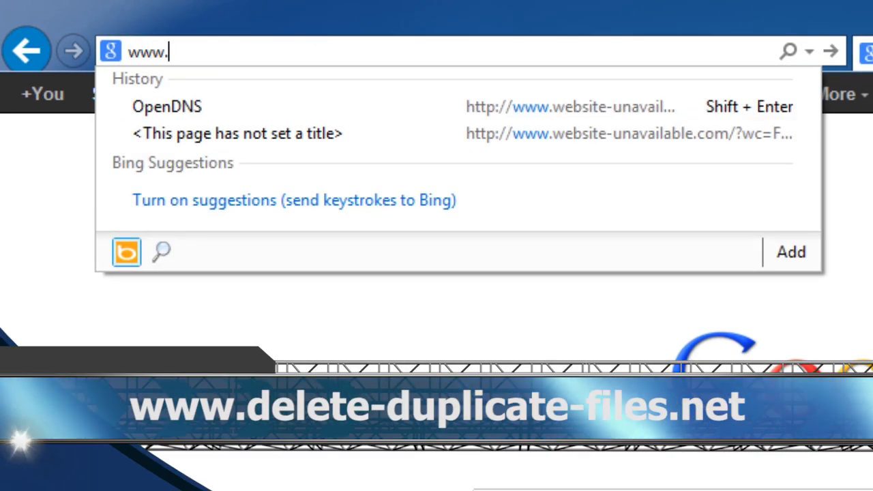
pyautogui.write('delete-duplicate-files.net/')
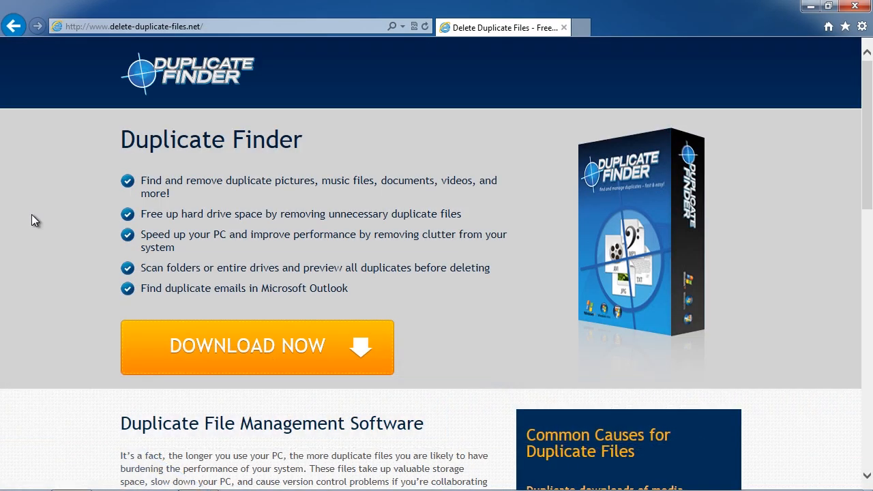
pyautogui.moveTo(39, 229)
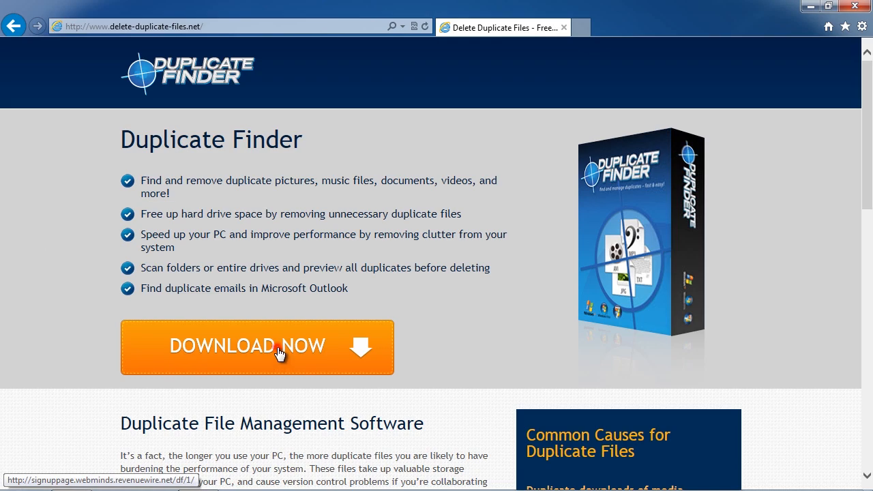
# Start the Duplicate Finder download with the orange DOWNLOAD NOW button.
pyautogui.click(256, 346)
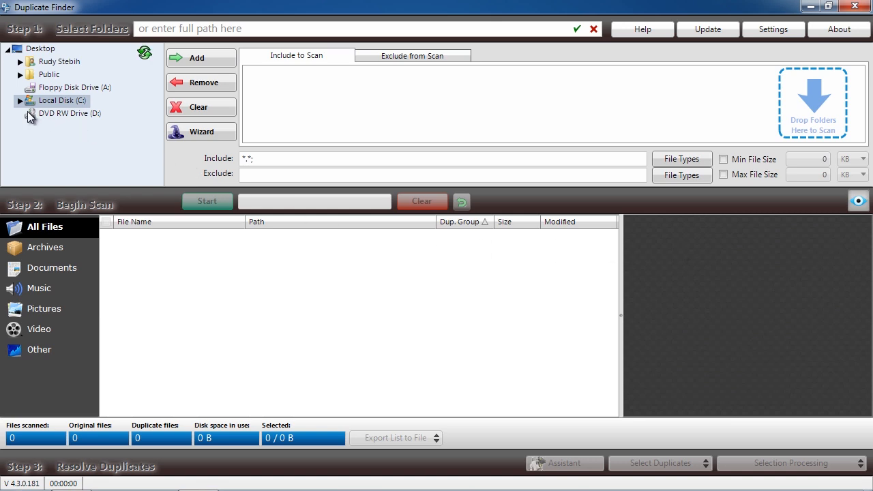
# Add Local Disk (C:) to Include to Scan and bring up the File Types masks.
pyautogui.click(19, 101)
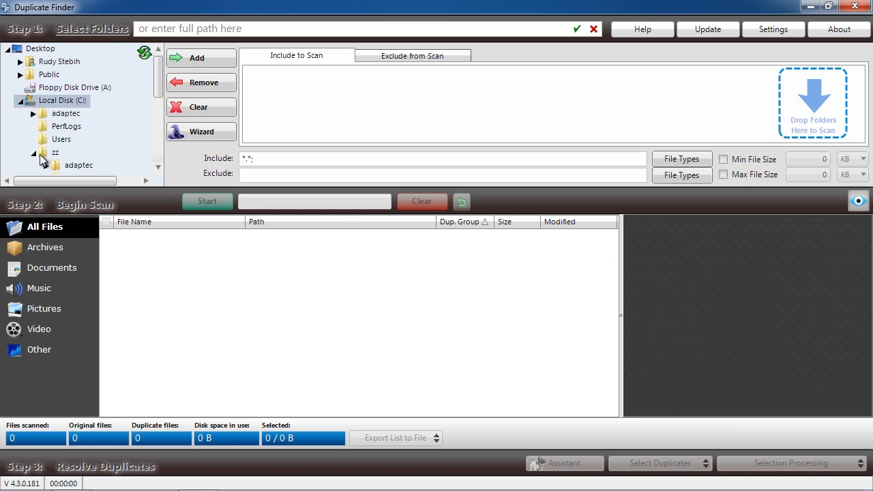
pyautogui.click(35, 152)
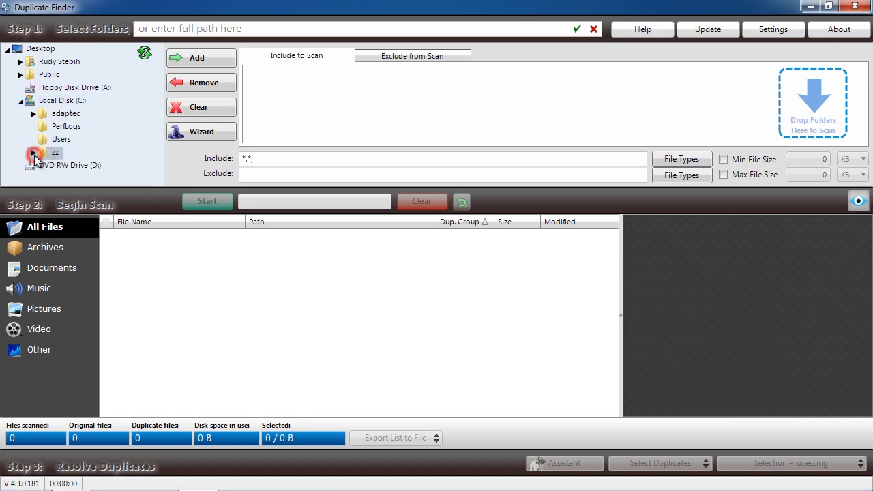
pyautogui.click(21, 101)
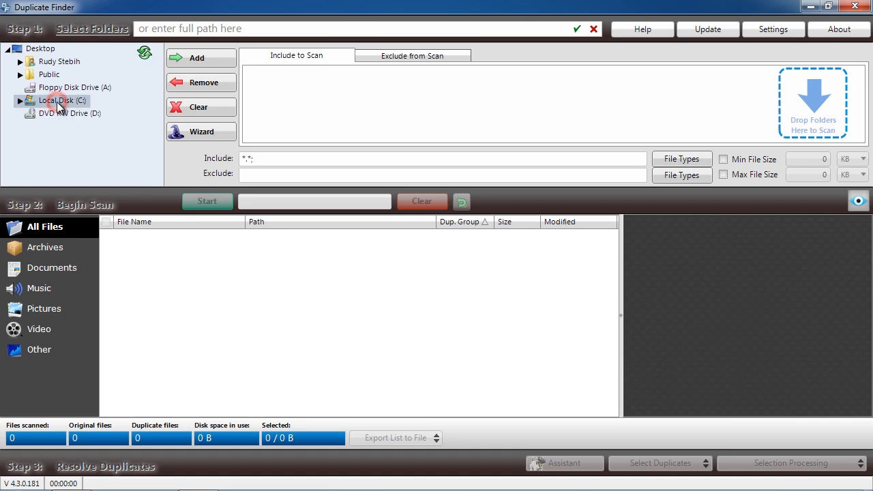
pyautogui.click(197, 58)
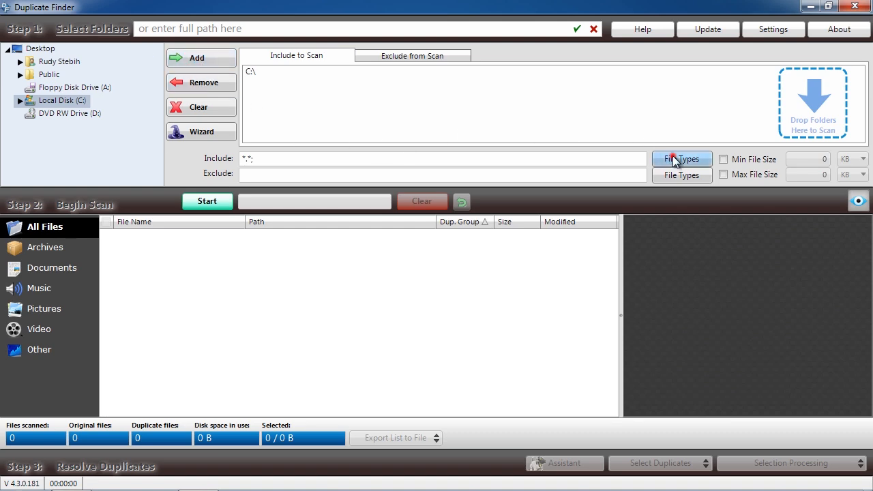
pyautogui.click(681, 158)
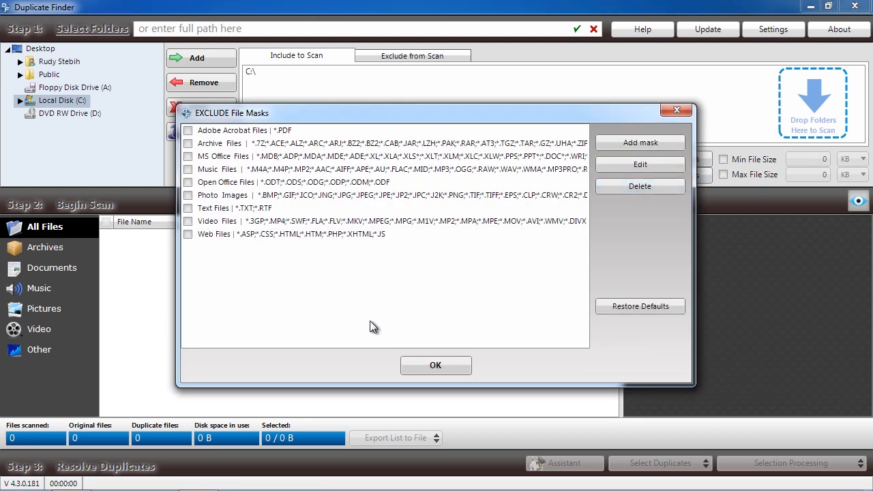
# Choose the Text Files entry in EXCLUDE File Masks and confirm with OK.
pyautogui.click(188, 208)
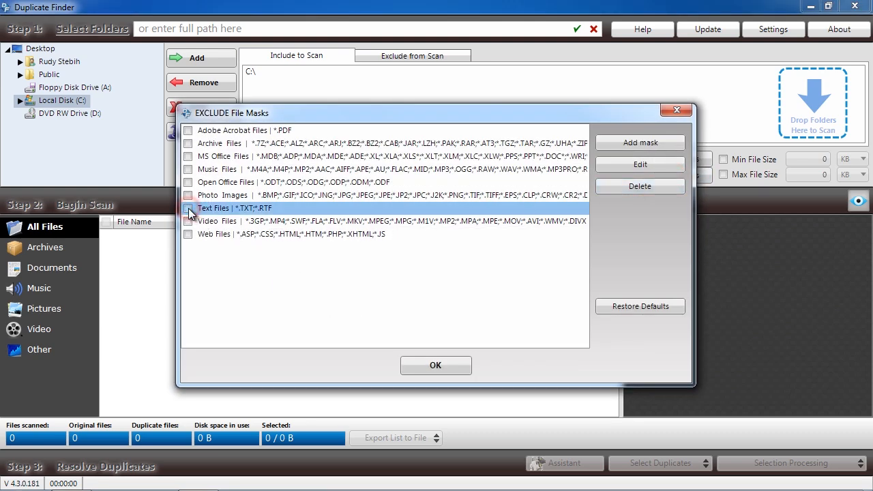
pyautogui.click(435, 364)
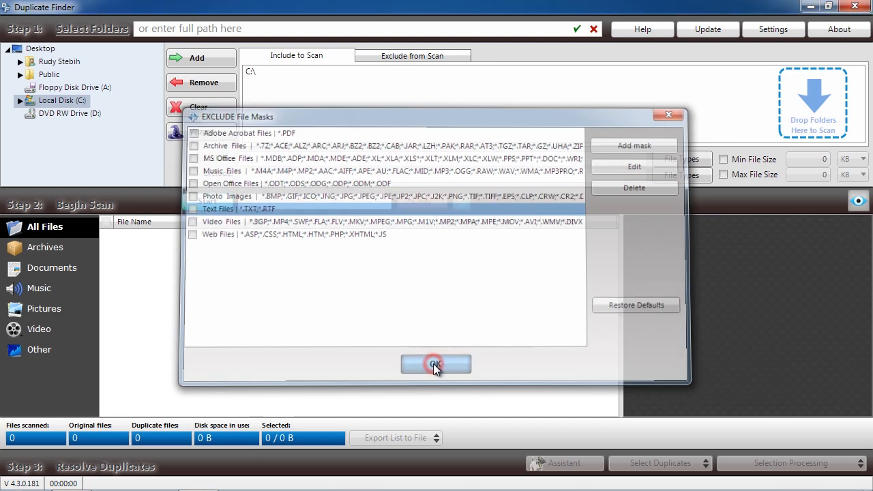
pyautogui.click(435, 364)
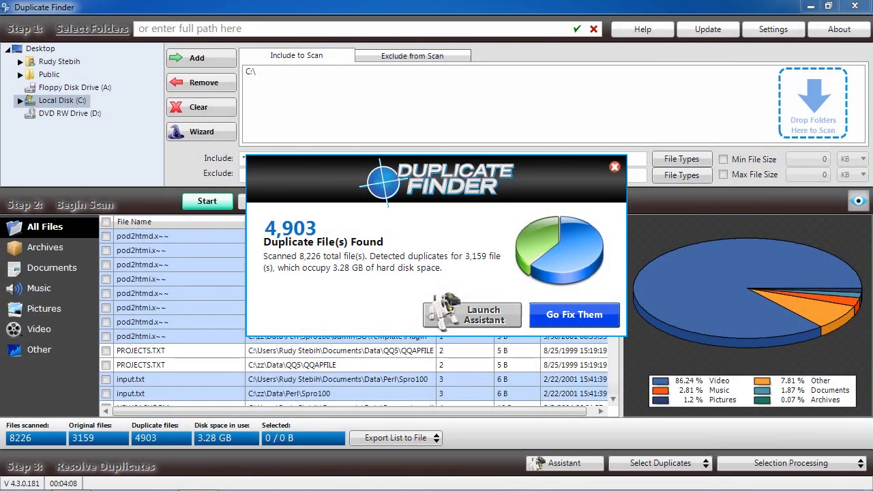
pyautogui.moveTo(653, 327)
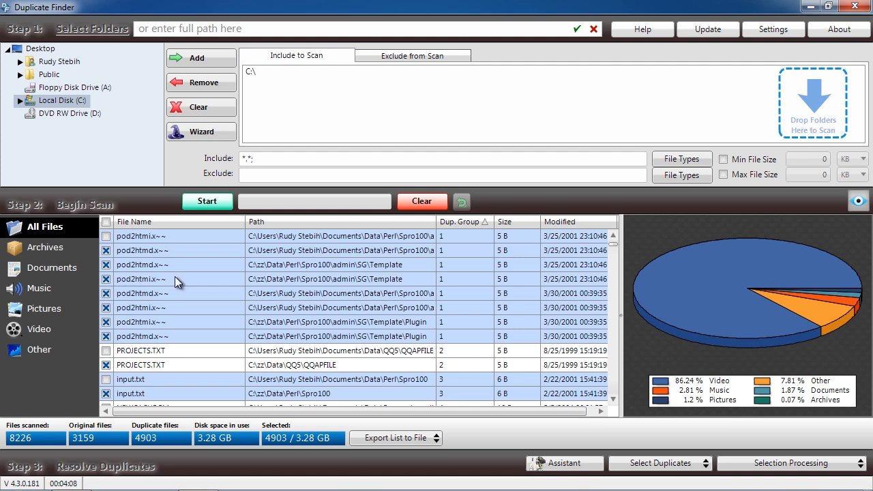
pyautogui.click(45, 247)
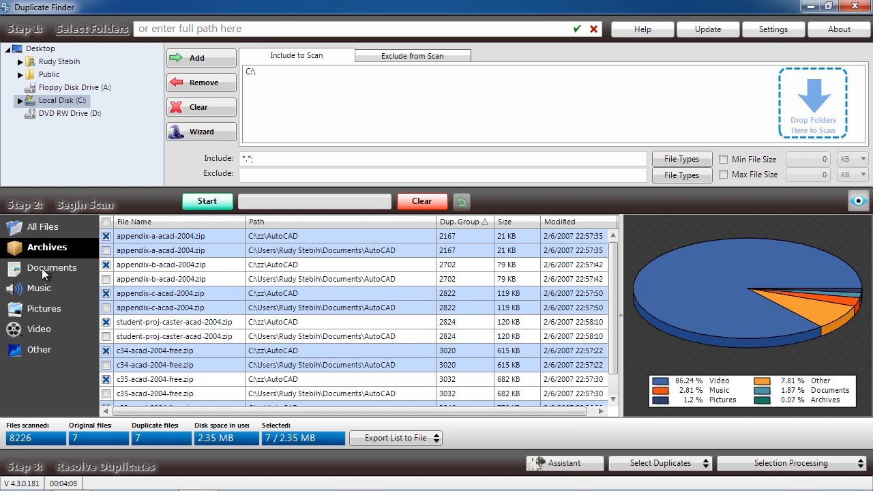
pyautogui.click(52, 268)
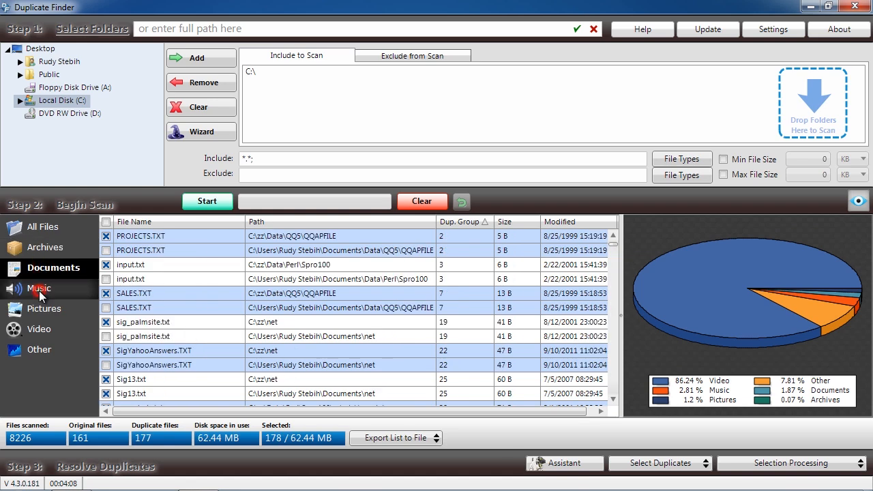
pyautogui.click(39, 287)
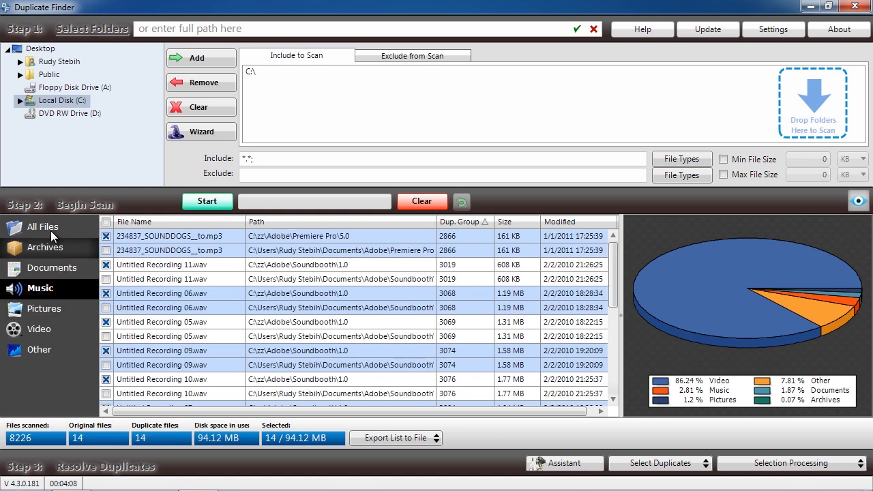
pyautogui.click(563, 463)
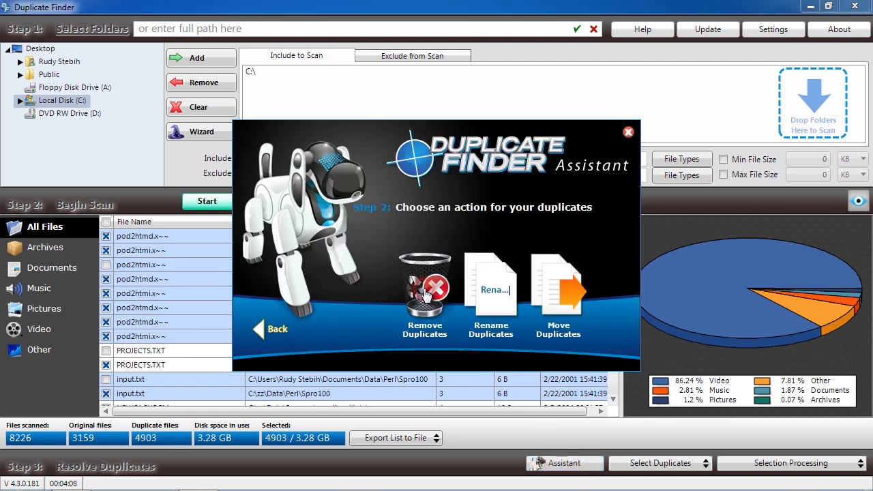
pyautogui.moveTo(628, 133)
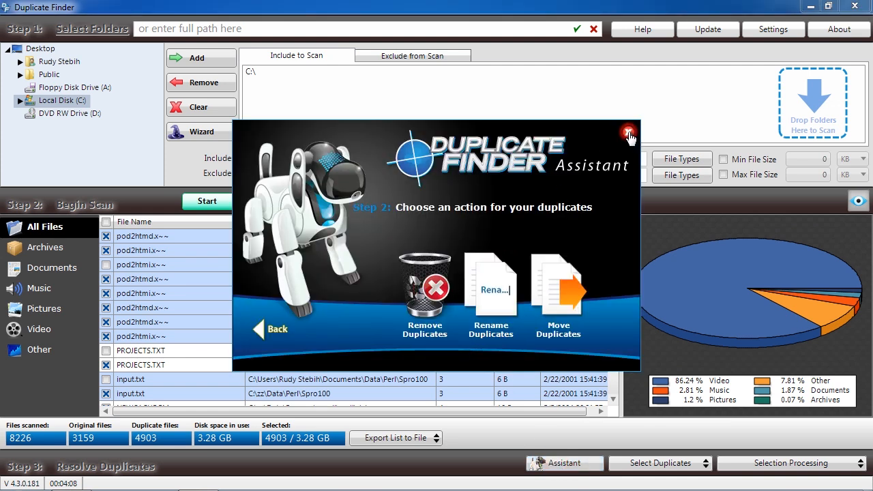
pyautogui.click(627, 131)
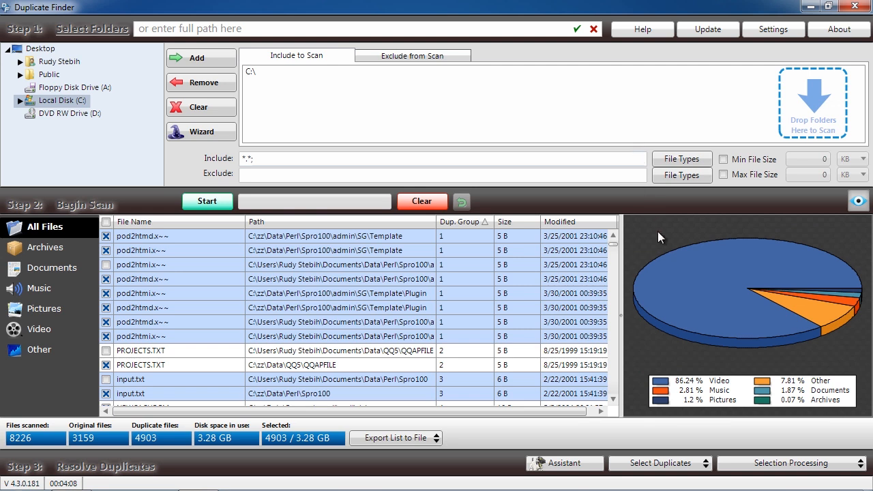
# Keep the zz folder's PROJECTS.TXT copy checked and choose Selection Processing > remove duplicates.
pyautogui.click(106, 365)
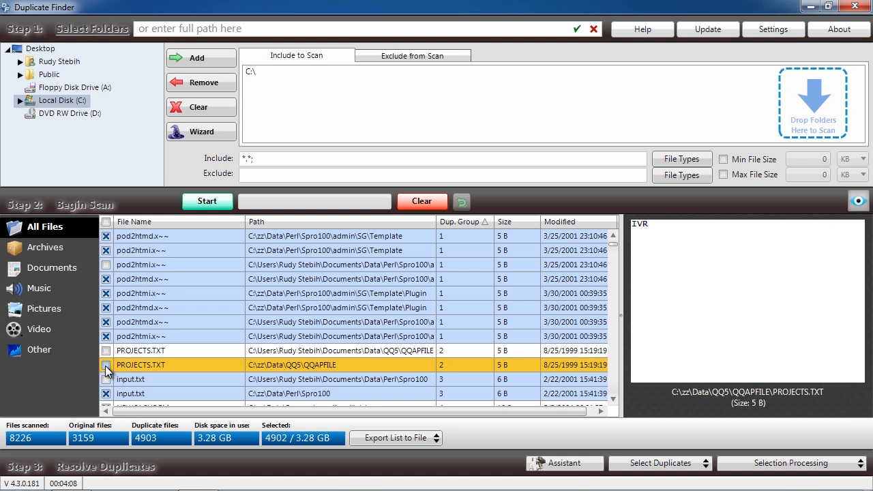
pyautogui.click(106, 365)
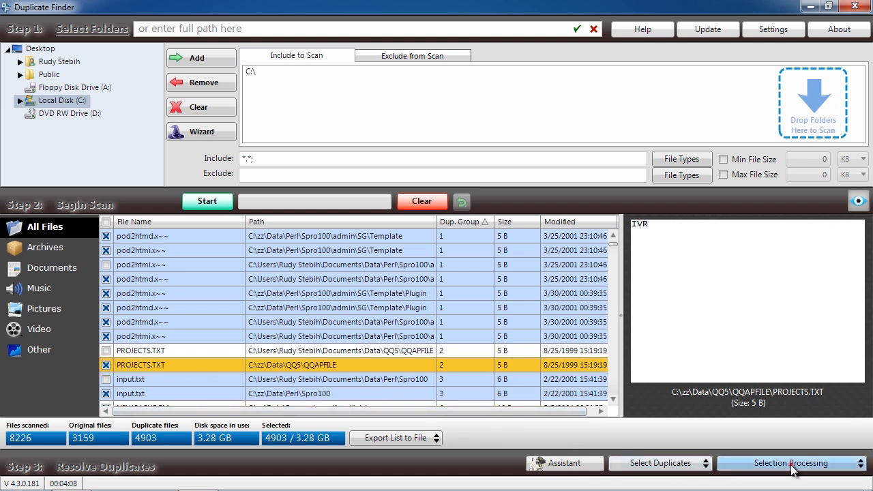
pyautogui.click(791, 462)
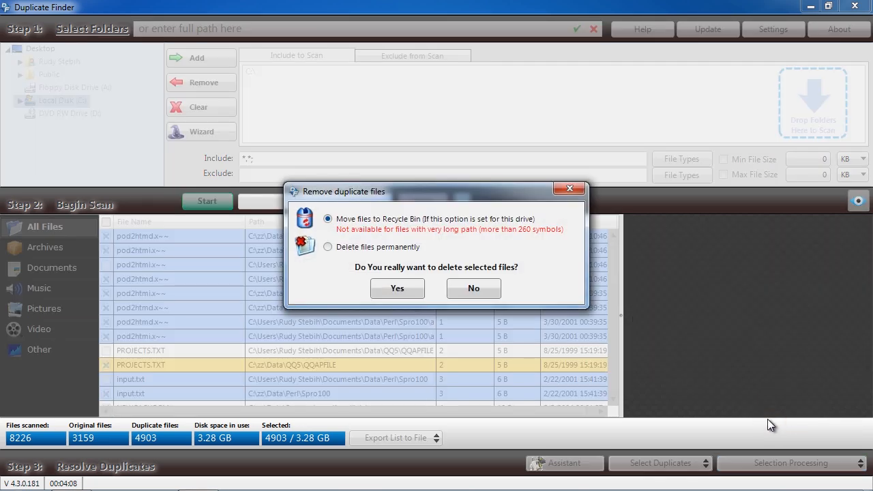
pyautogui.moveTo(787, 333)
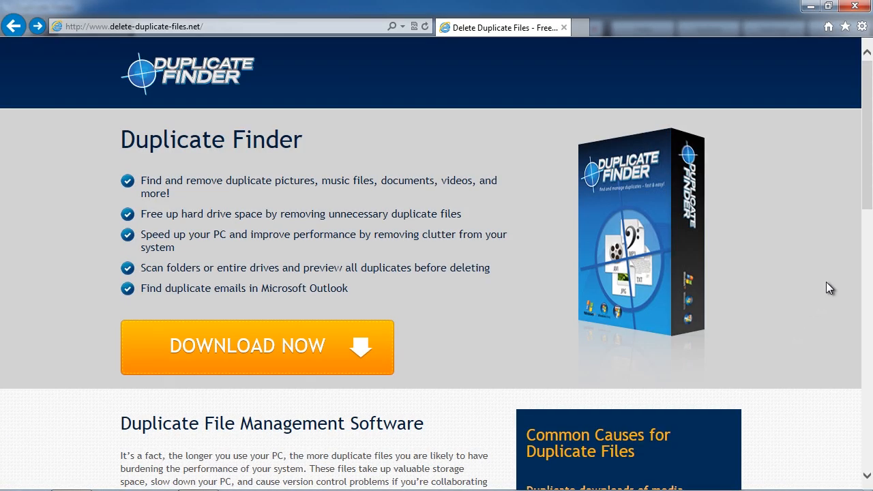
# Scroll delete-duplicate-files.net down to the features list and Download Duplicate Finder Now section.
pyautogui.scroll(-3)
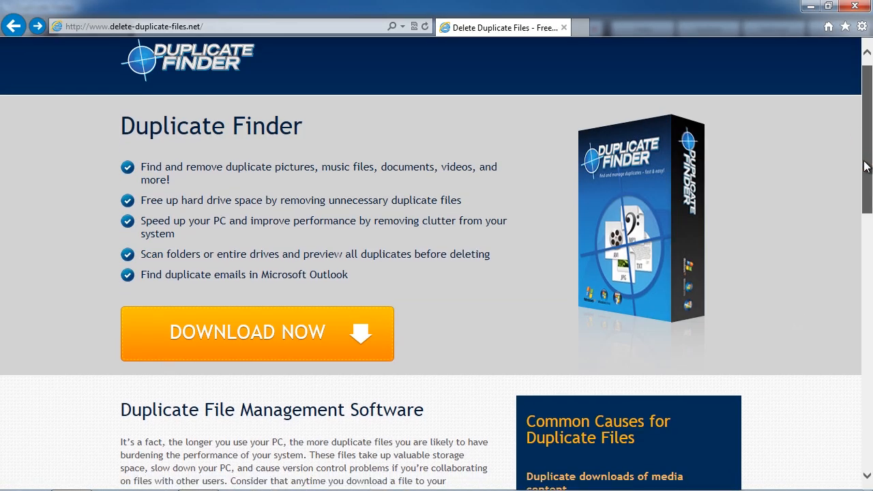
pyautogui.scroll(-3)
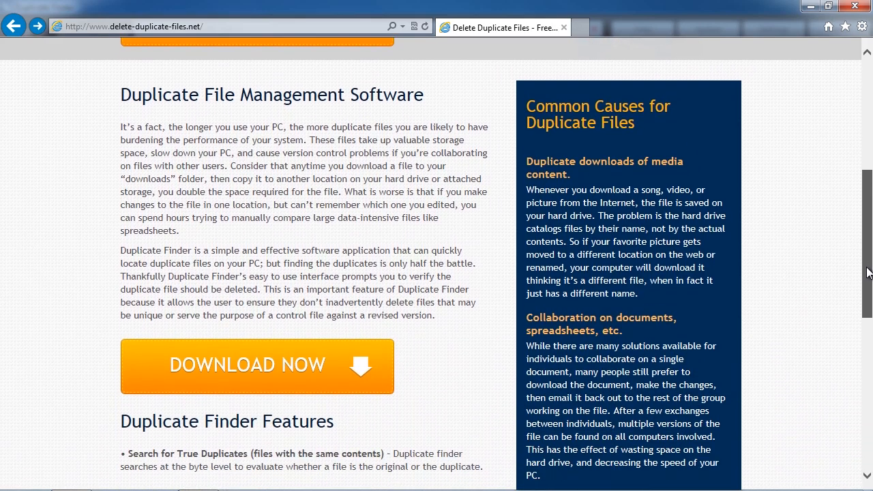
pyautogui.scroll(-3)
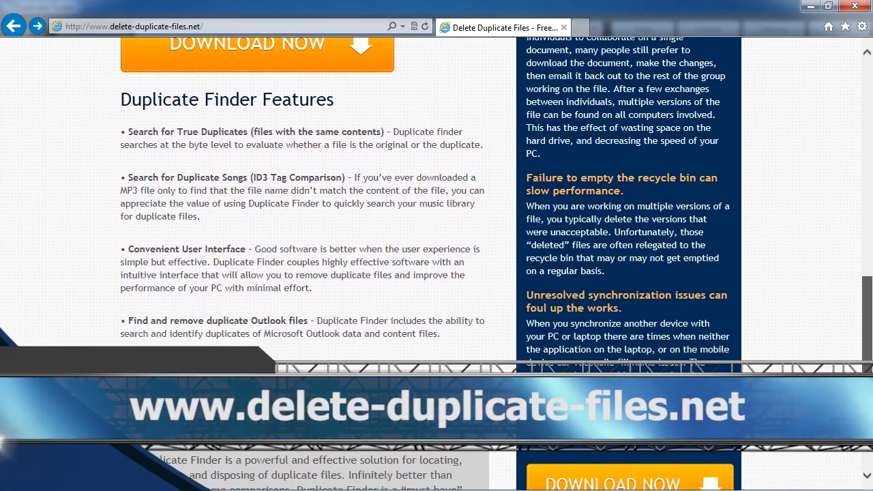
pyautogui.scroll(-3)
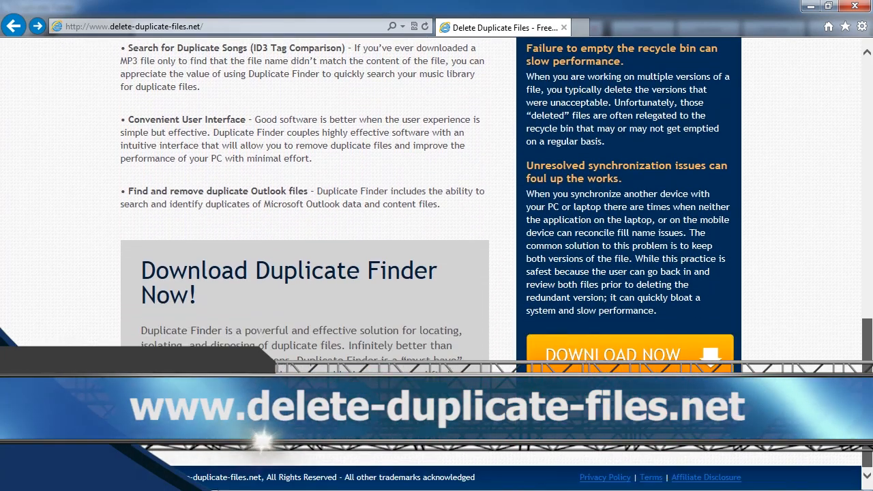